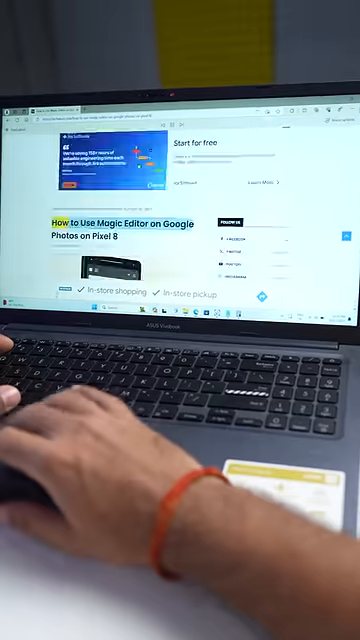
- Scroll down through the Magic Editor article in Immersive Reader view
scroll("down", 3)
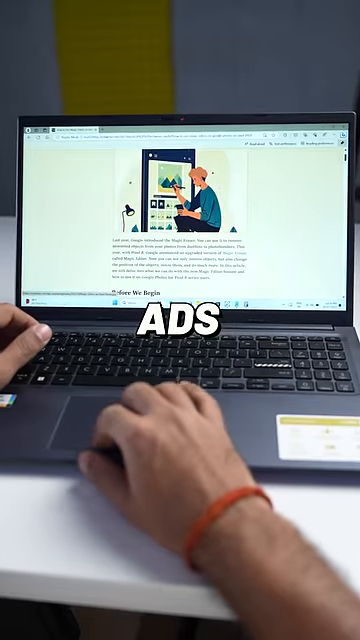
scroll("down", 3)
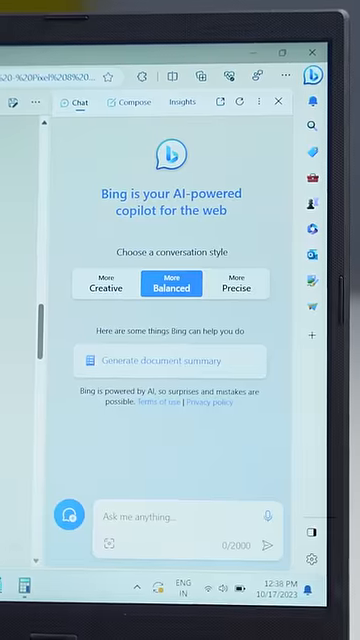
- Ask Bing Chat 'from this pdf, tell me the glass protection on Pixel 8??' and select the Gorilla Glass Victus answer
type("from this pdf, tell me the glass protection on Pixel 8??")
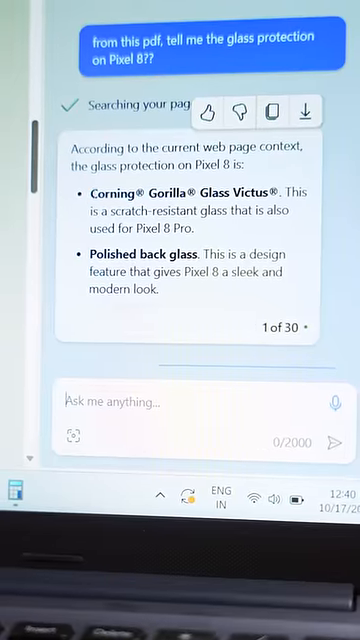
double_click(160, 200)
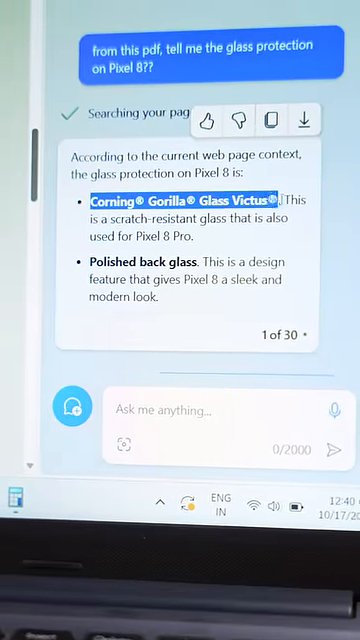